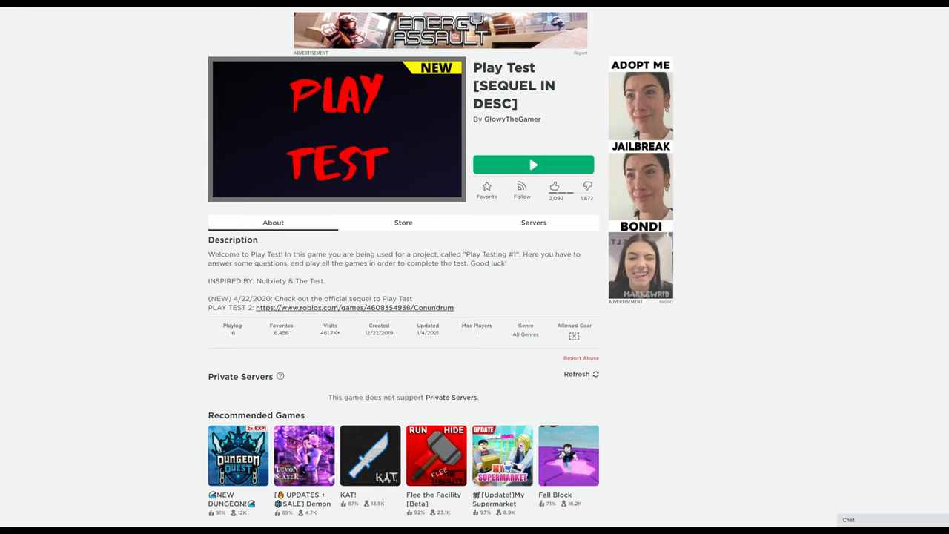
mouse_move(456, 89)
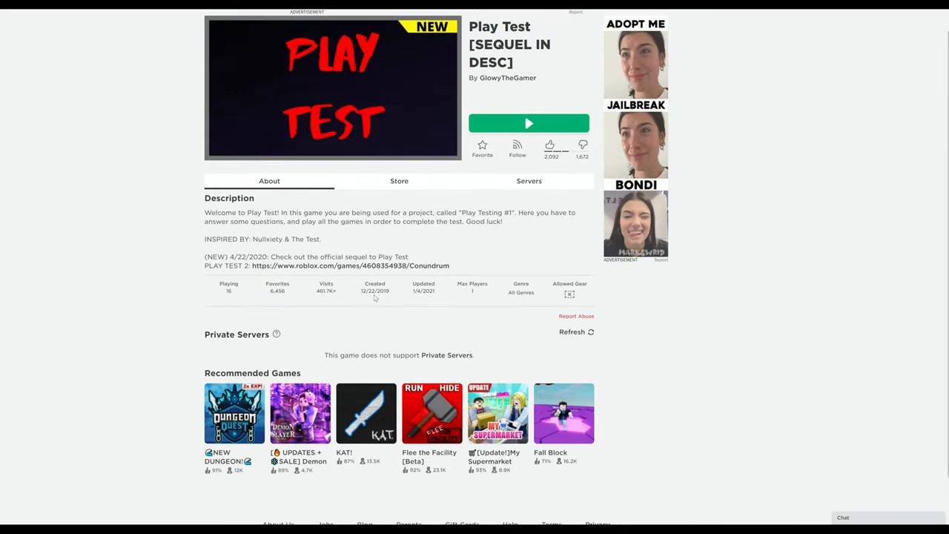
mouse_move(387, 304)
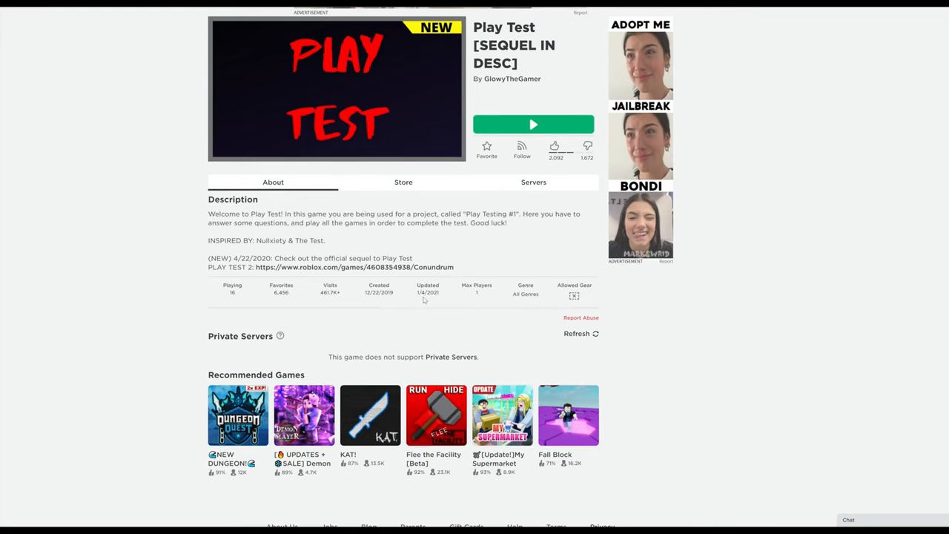
Step: Review the Play Test game page, including its last-updated date, and launch the game
scroll(down, 3)
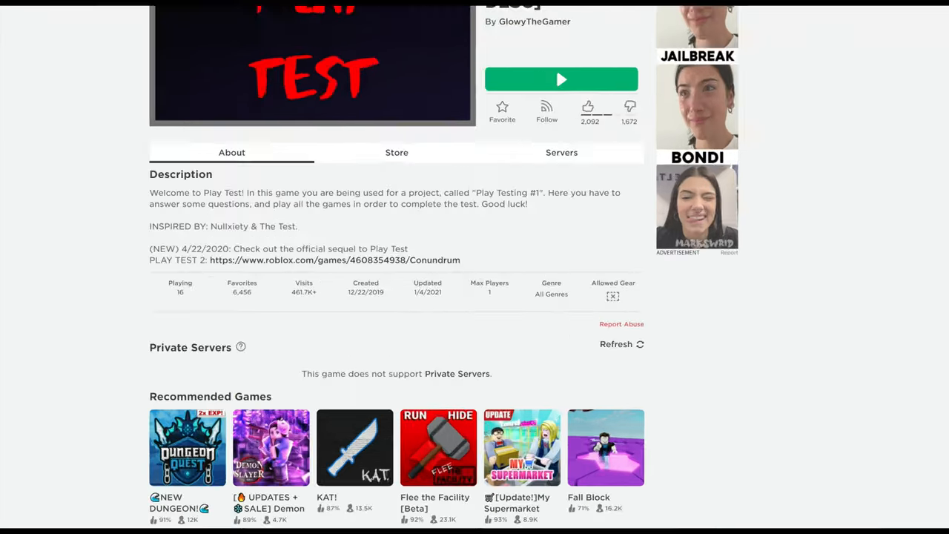
scroll(up, 3)
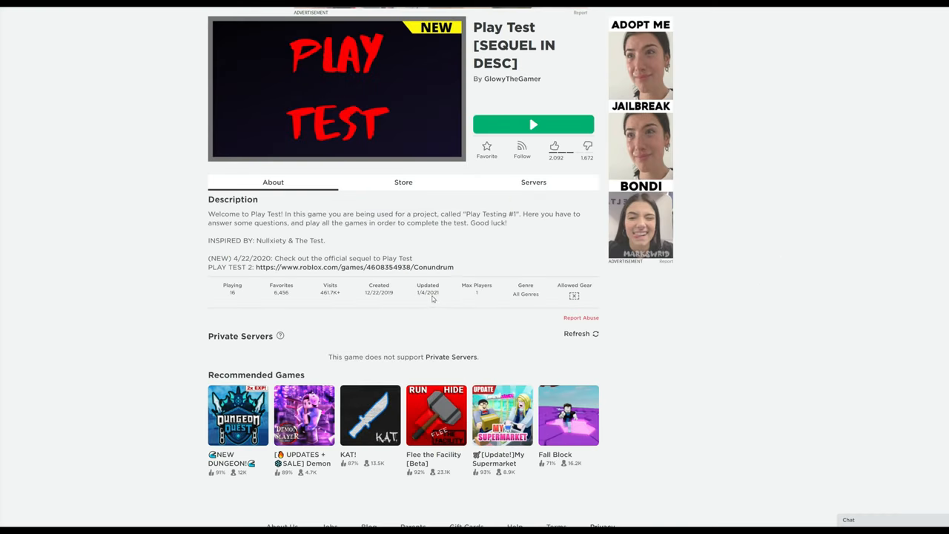
double_click(427, 292)
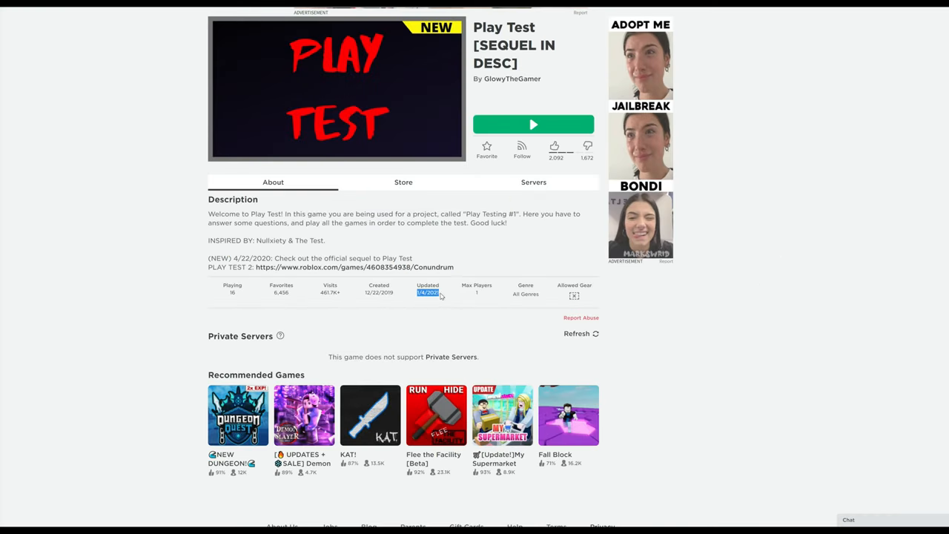
mouse_move(444, 303)
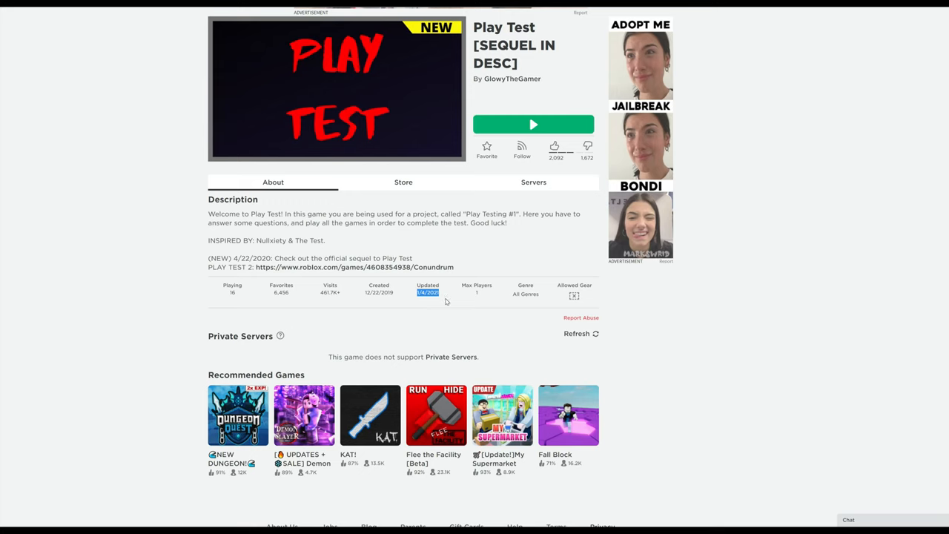
scroll(up, 3)
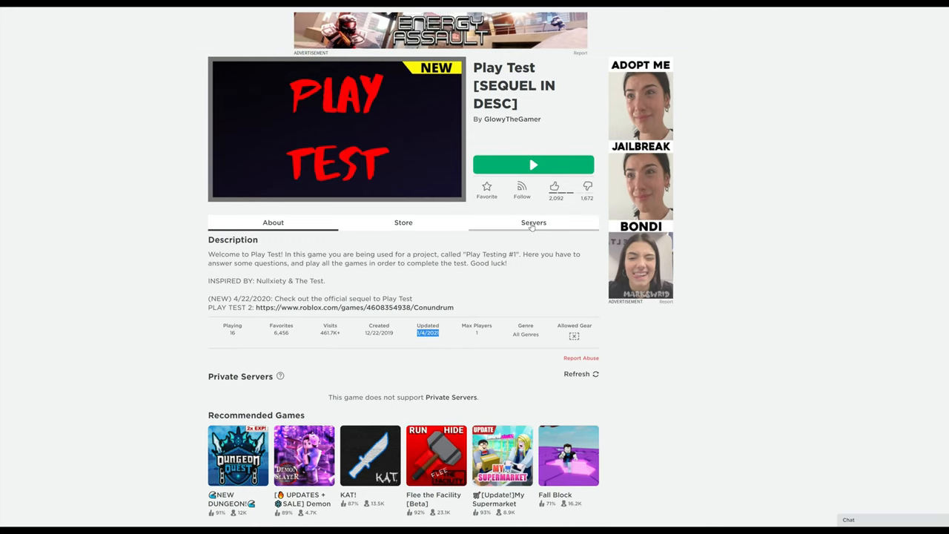
mouse_move(448, 118)
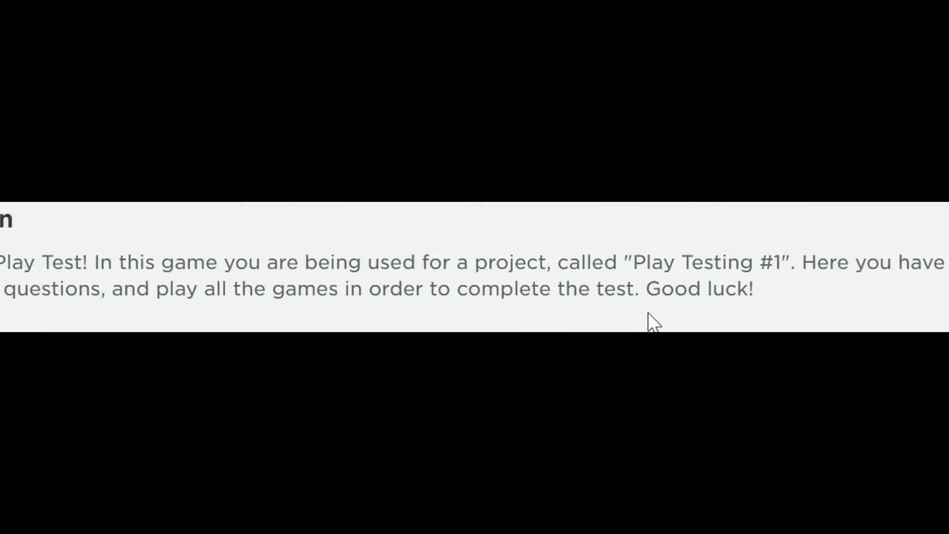
scroll(up, 3)
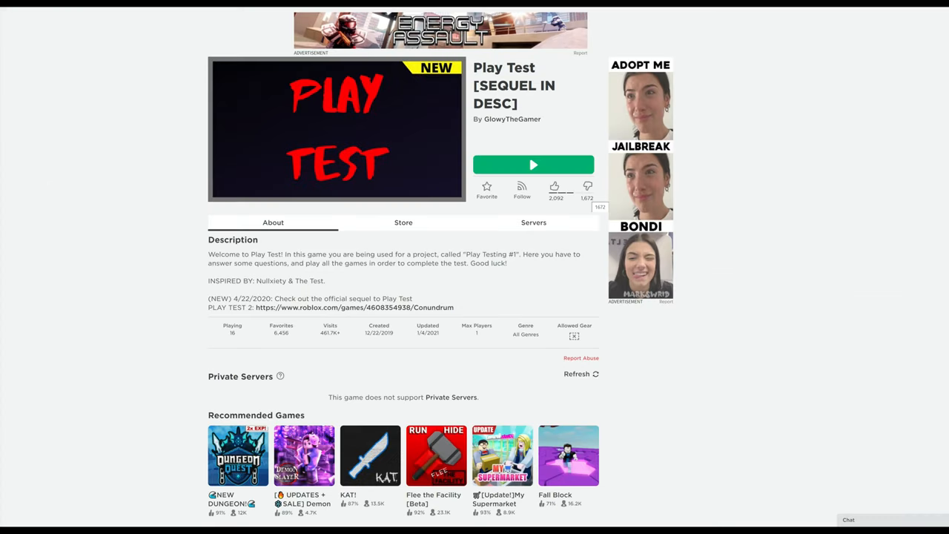
mouse_move(507, 178)
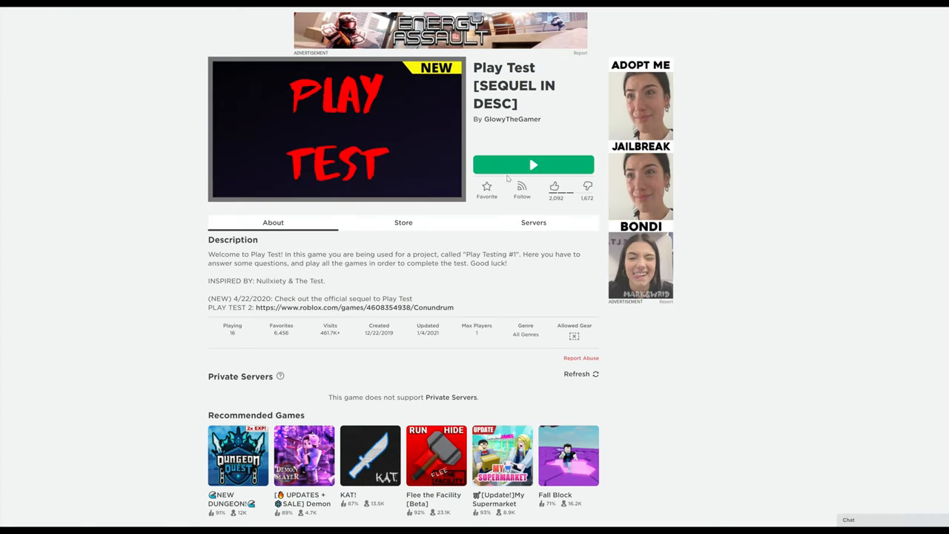
click(534, 163)
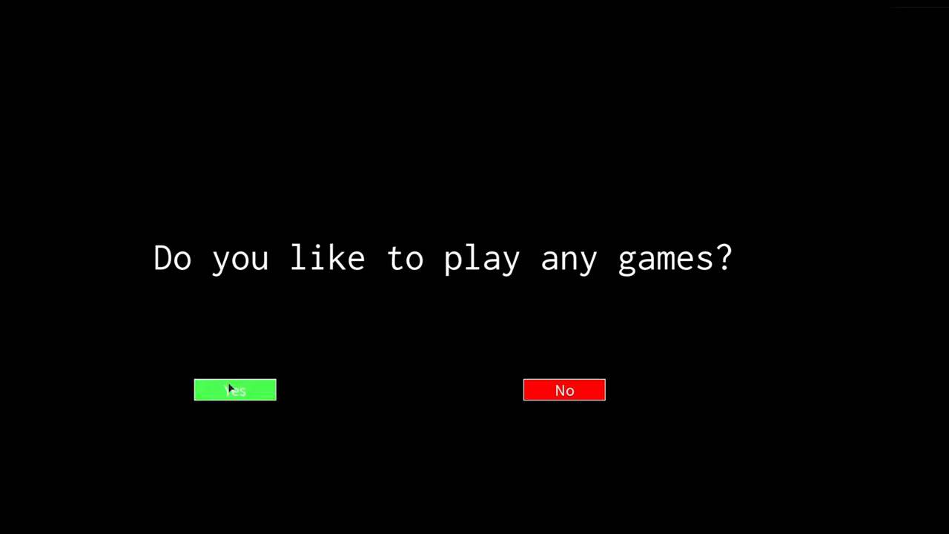
Step: Answer Yes to liking games, Yes to the tricky mirror obby warning, and Yes to being ready
click(235, 390)
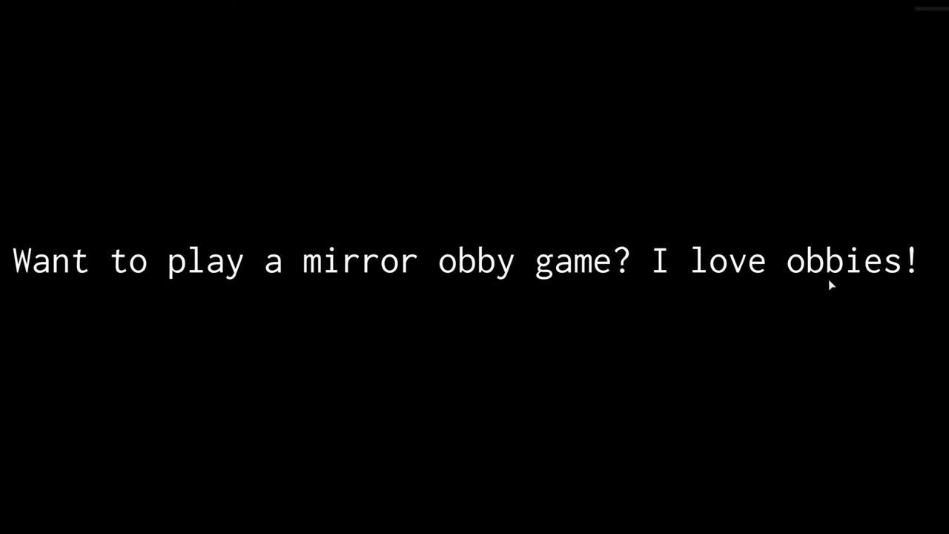
mouse_move(645, 314)
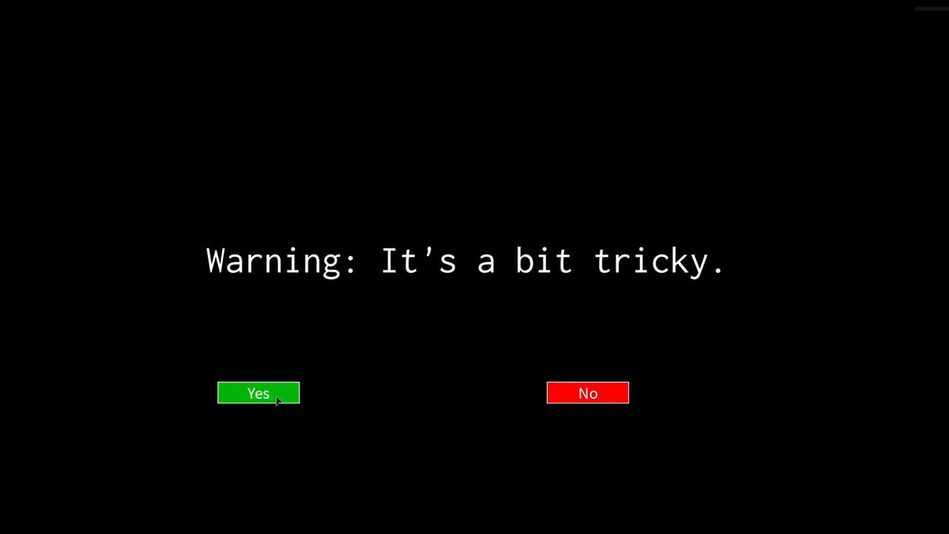
click(258, 393)
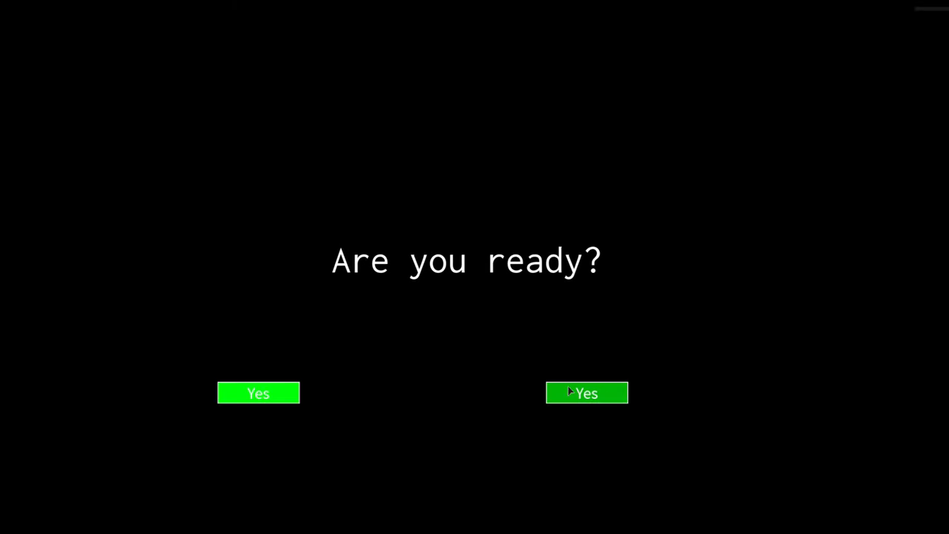
click(587, 393)
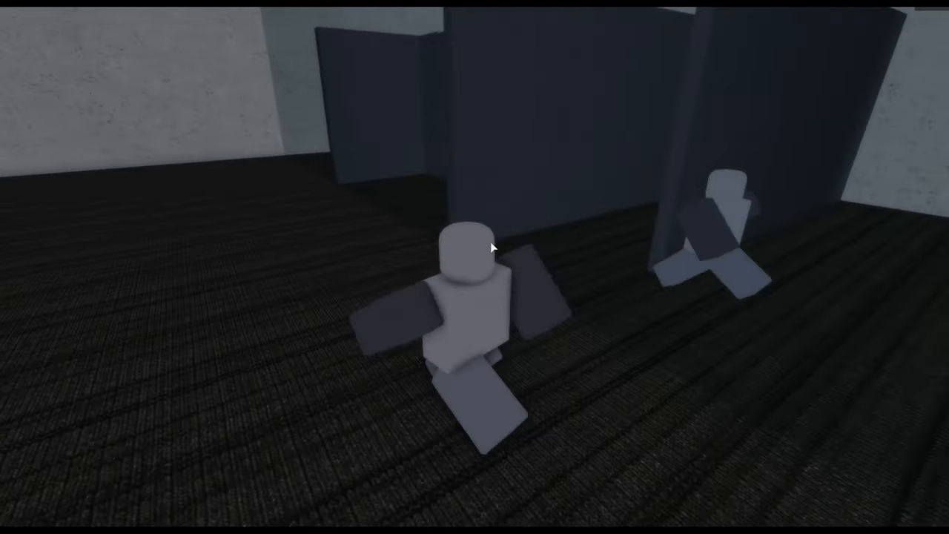
mouse_move(493, 250)
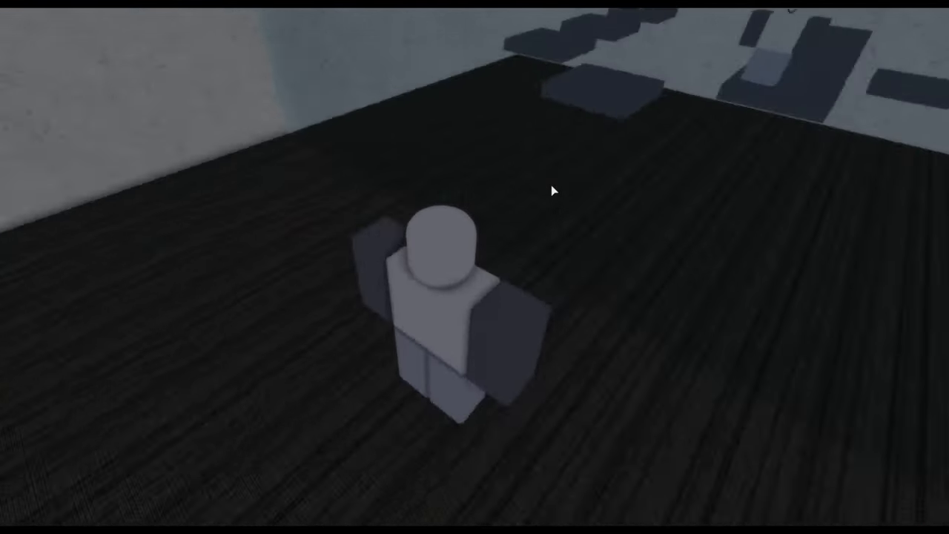
mouse_move(552, 190)
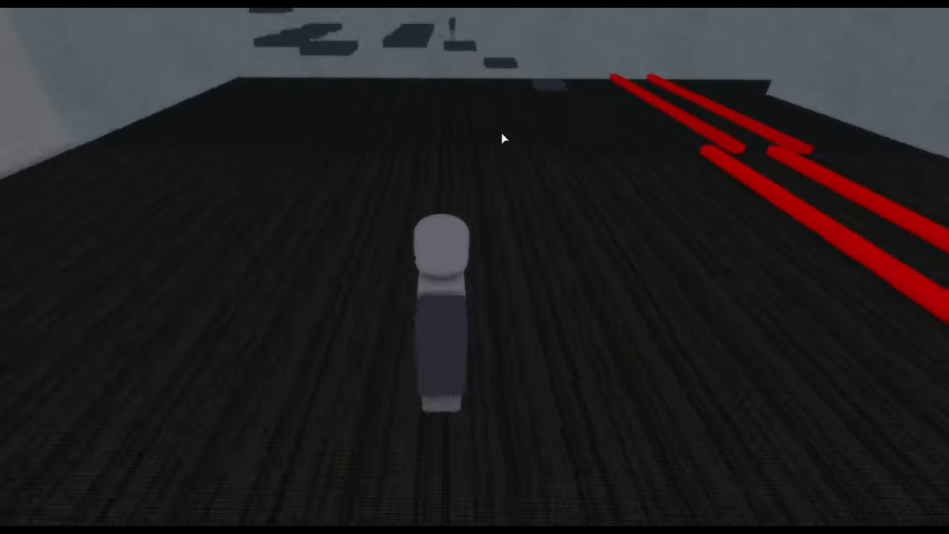
mouse_move(504, 137)
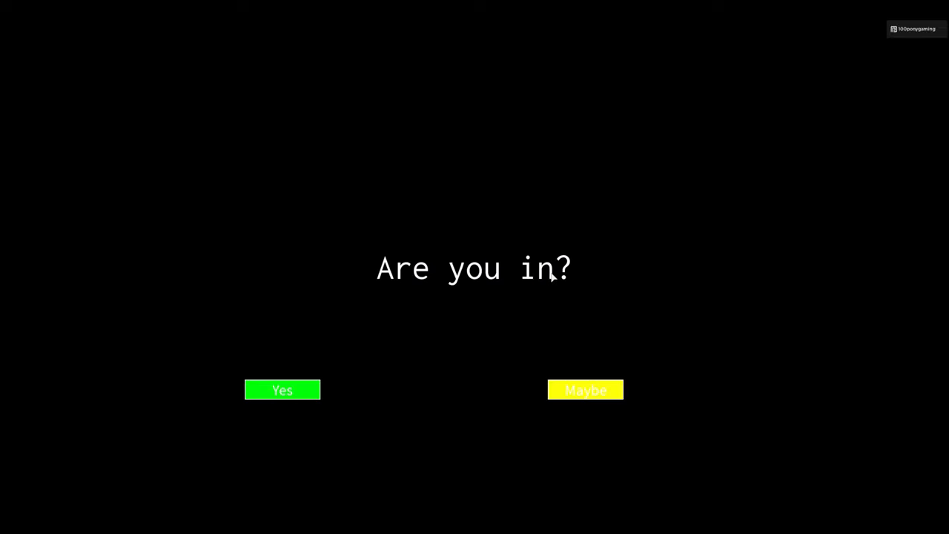
mouse_move(584, 397)
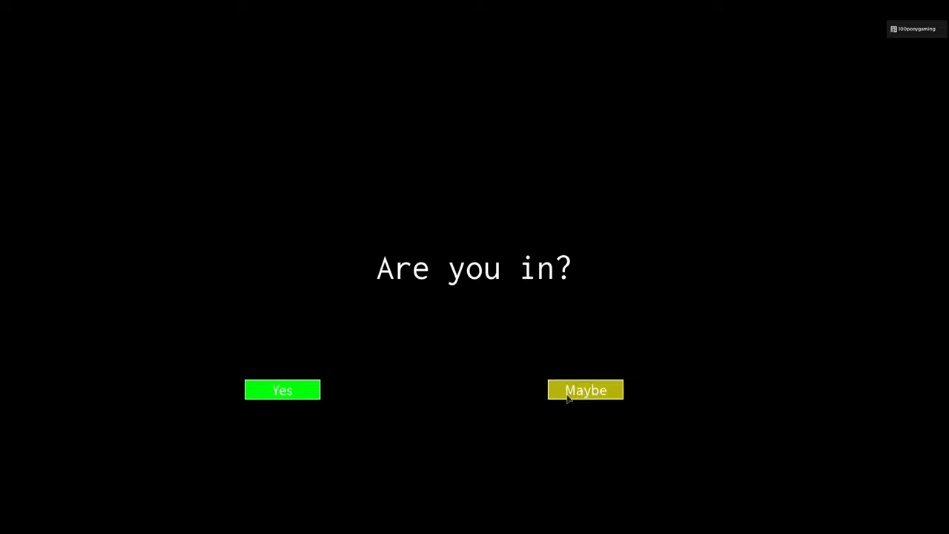
Step: Choose the yellow Maybe answer to the "Are you in?" question
click(584, 390)
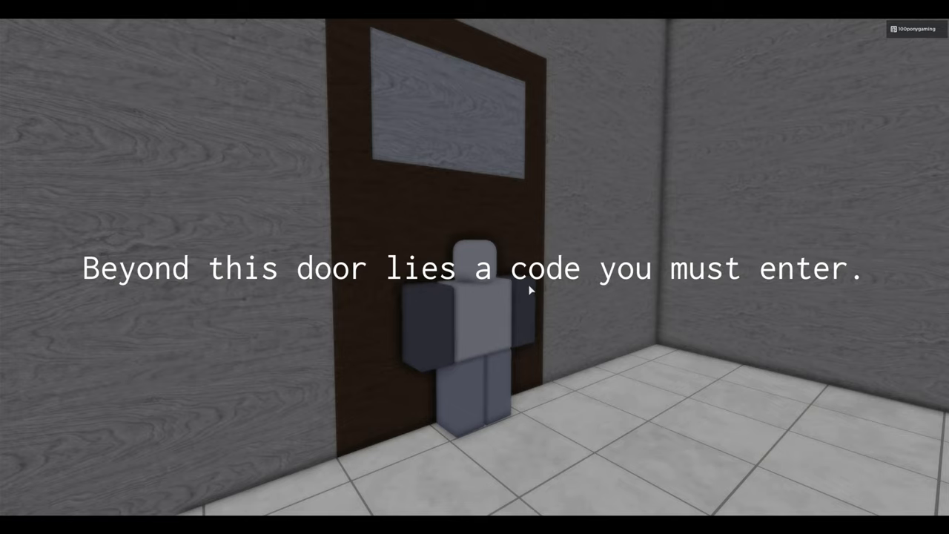
mouse_move(475, 267)
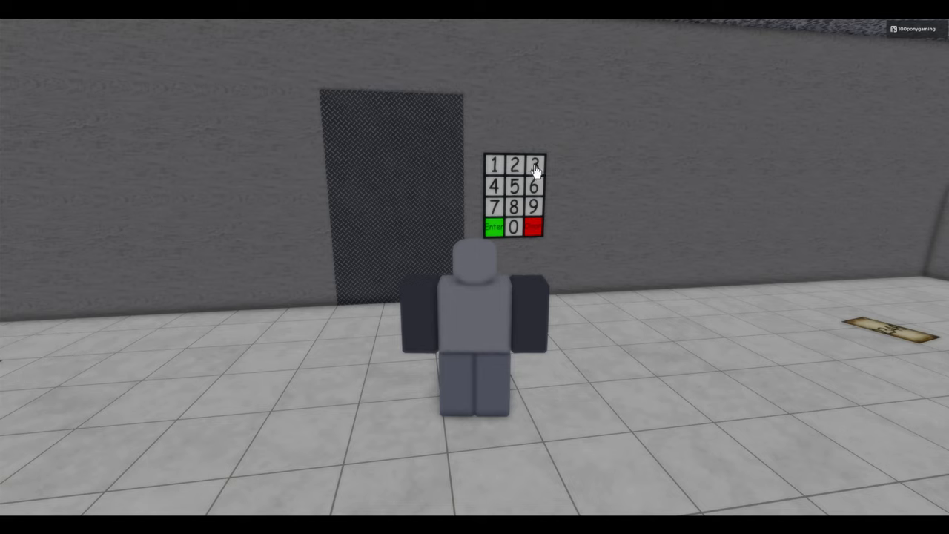
mouse_move(532, 194)
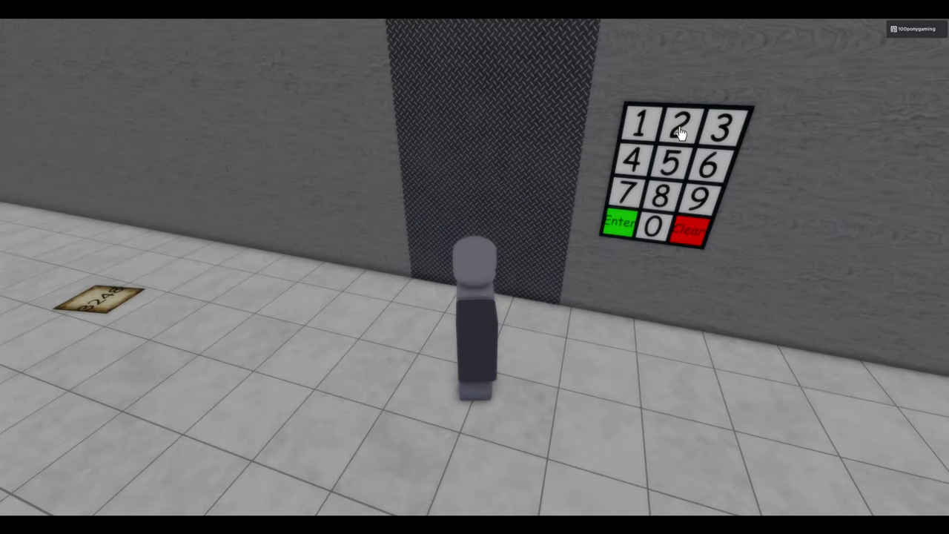
mouse_move(622, 228)
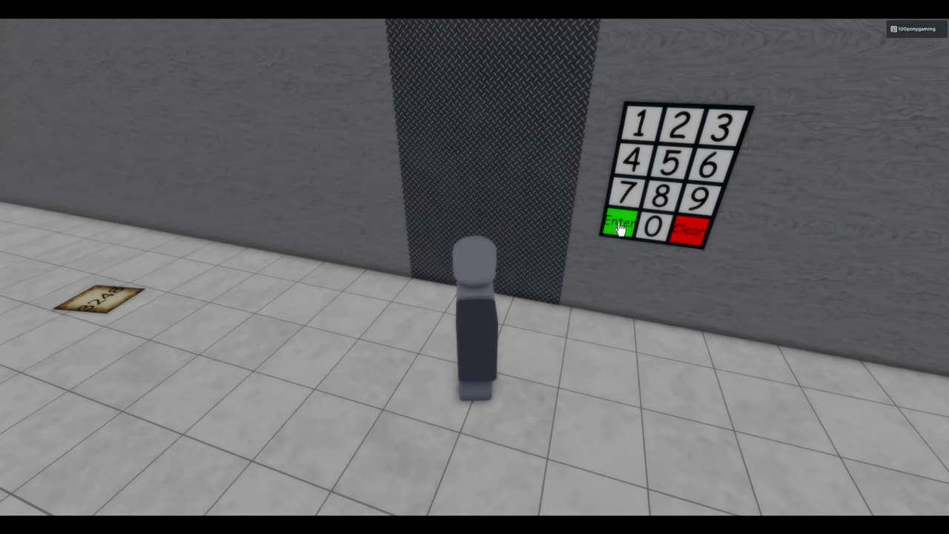
Step: Confirm the keypad code with the green Enter button to open the way to the door room
click(623, 224)
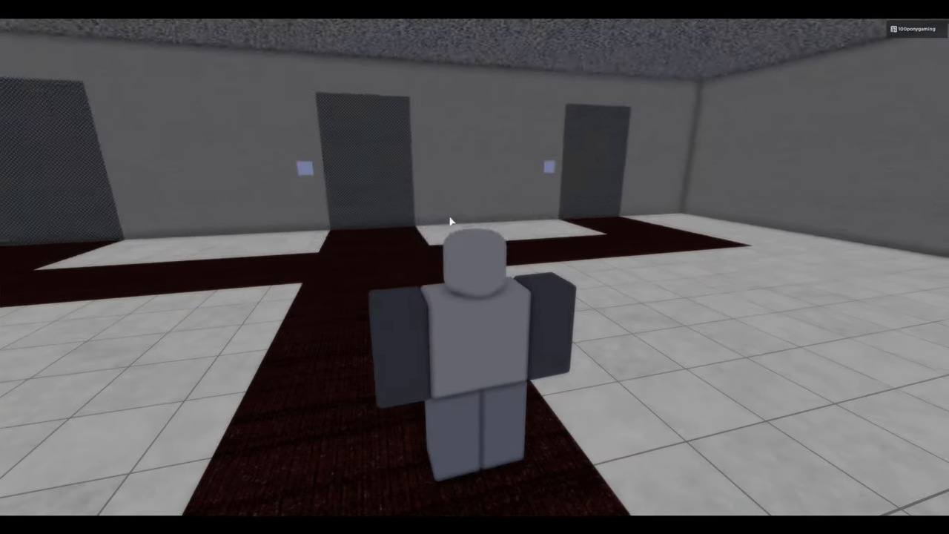
Step: Bring up the Roblox in-game settings menu over the three-door room
key(Escape)
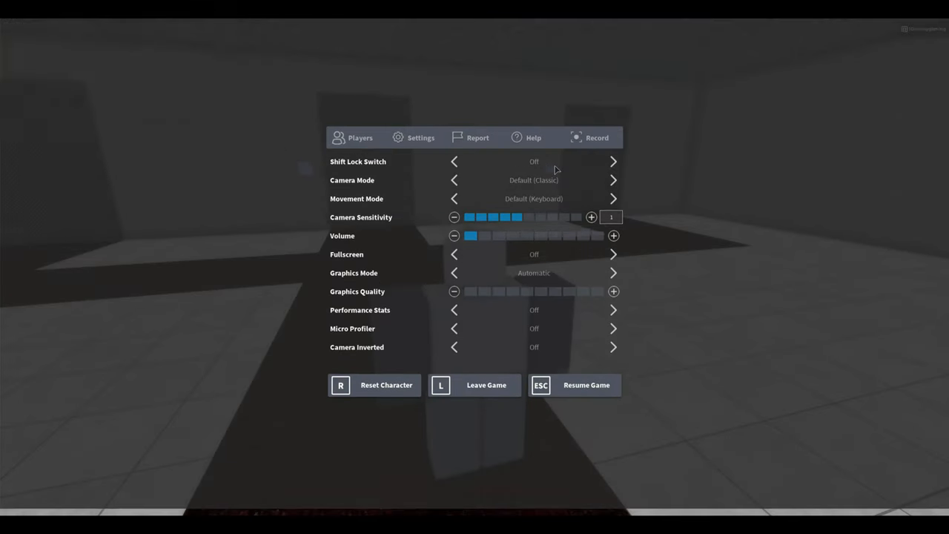
Step: Resume the game and walk around the three-door room with the red light
click(576, 386)
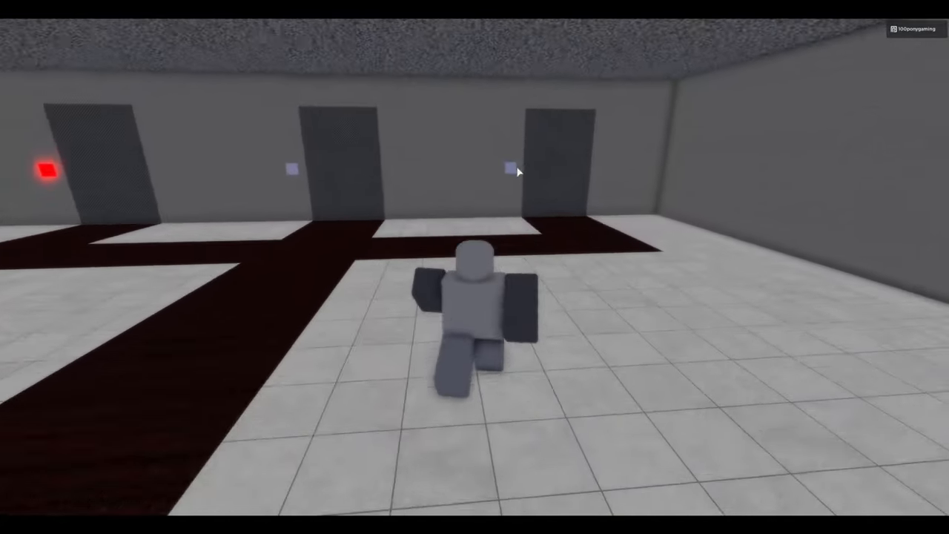
key(w)
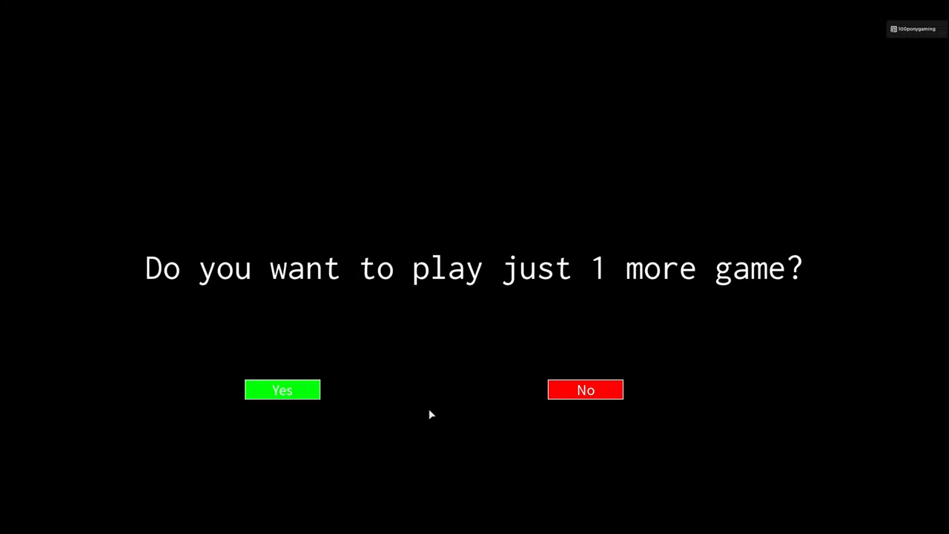
Step: Answer Yes to playing just 1 more game
click(282, 388)
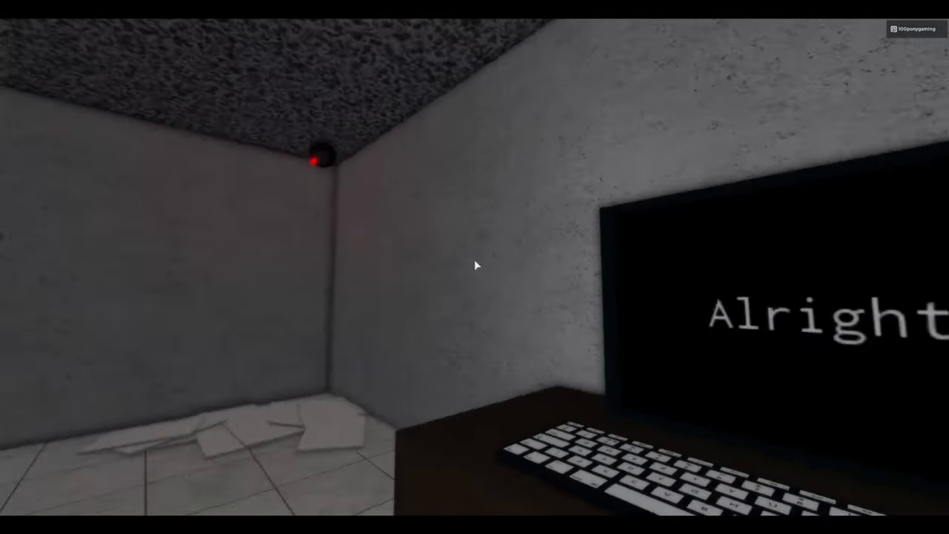
mouse_move(474, 264)
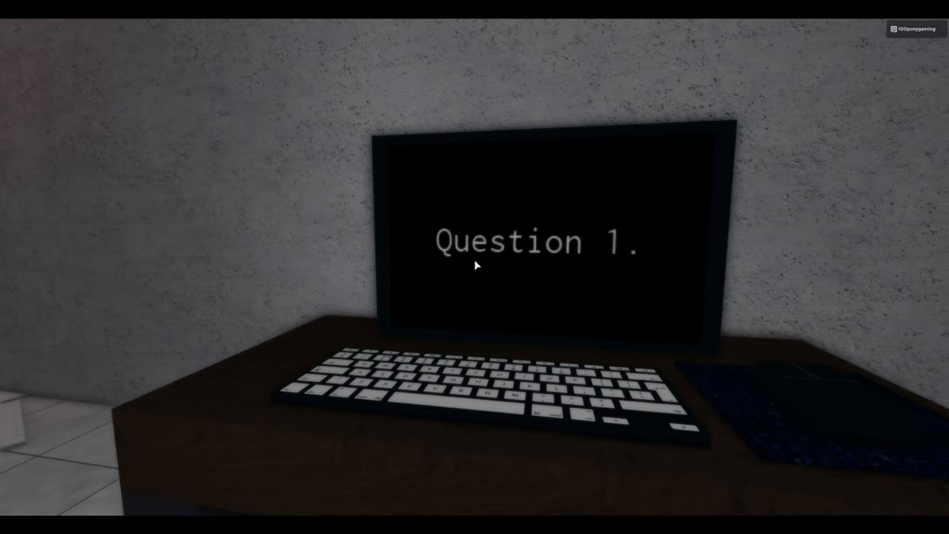
mouse_move(475, 266)
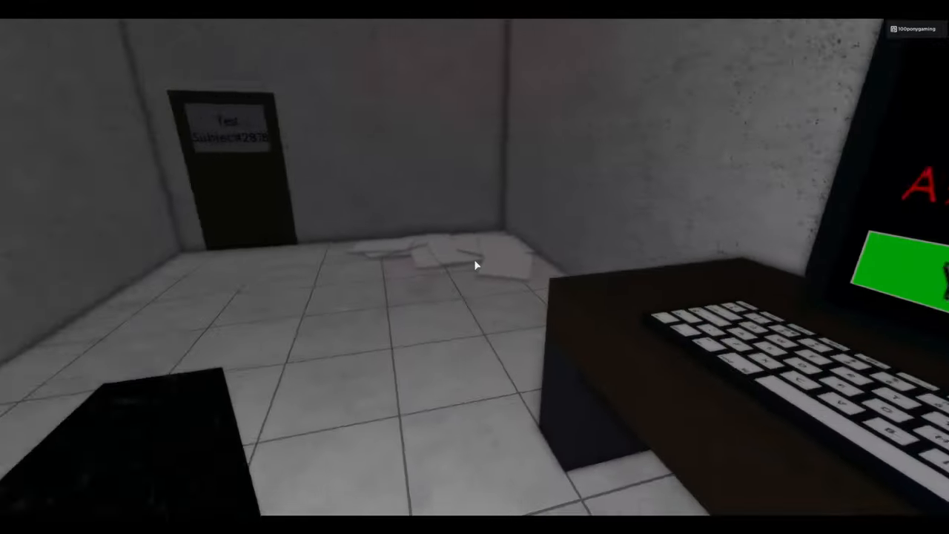
mouse_move(475, 266)
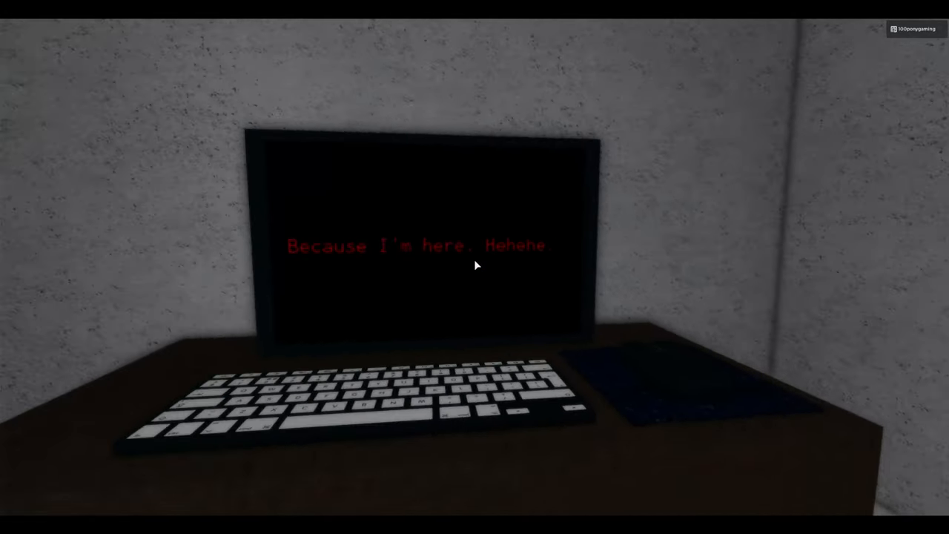
mouse_move(474, 265)
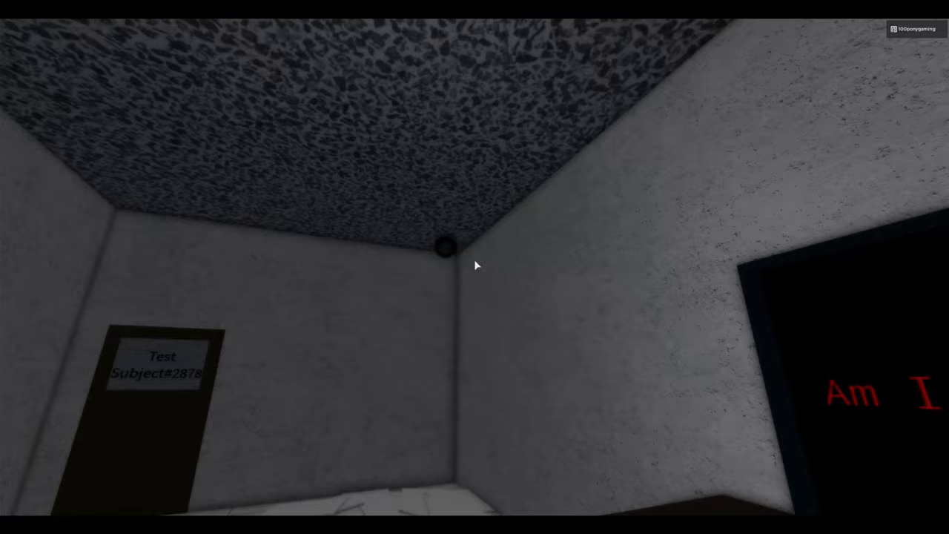
mouse_move(474, 264)
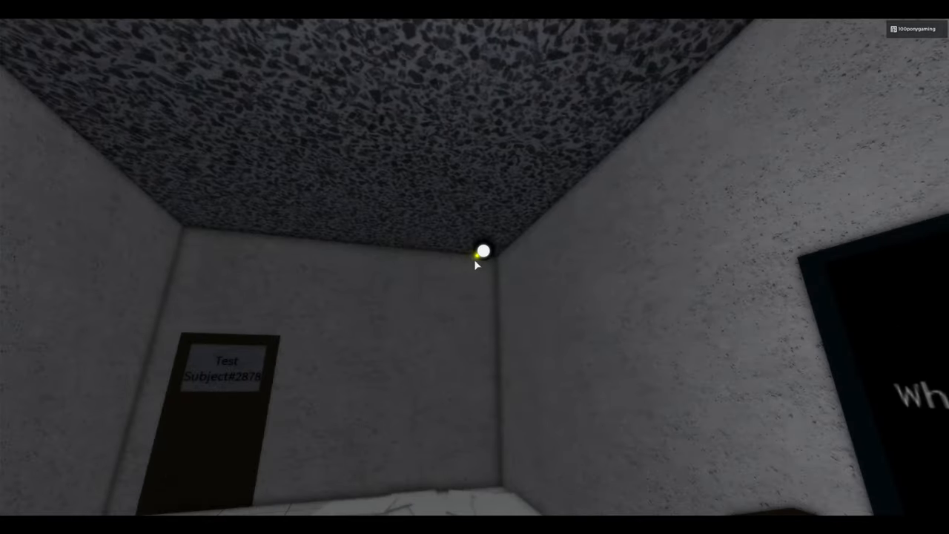
mouse_move(474, 265)
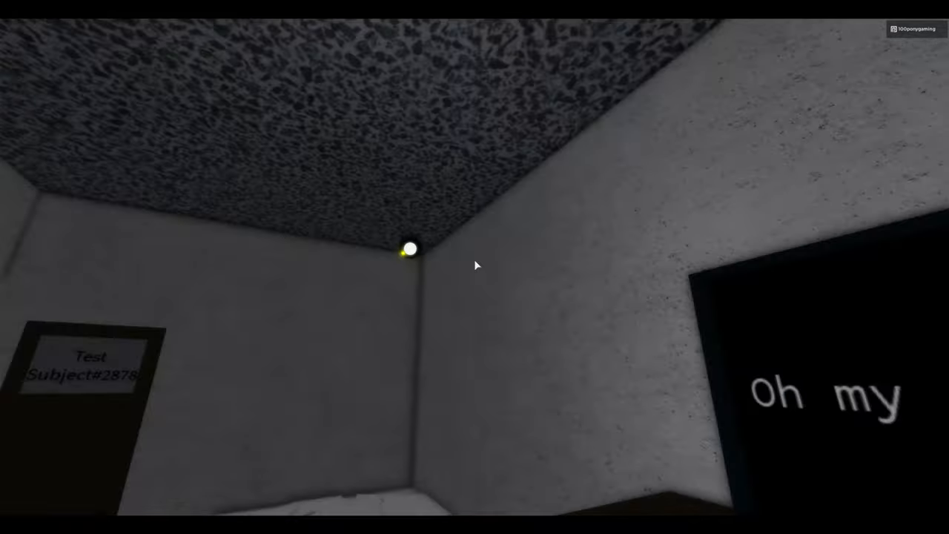
mouse_move(475, 265)
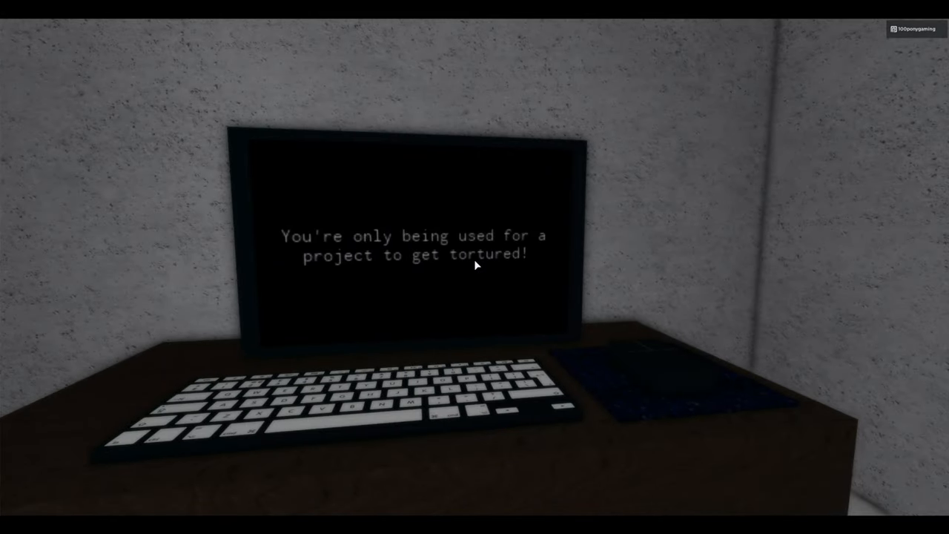
mouse_move(475, 266)
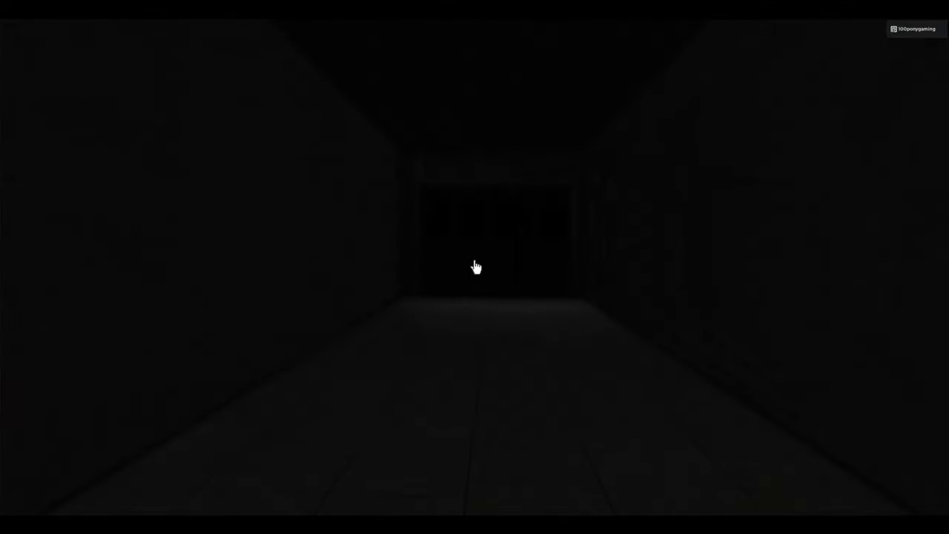
Step: Bring up the in-game menu over the Secret Ending message in the dark corridor
key(Escape)
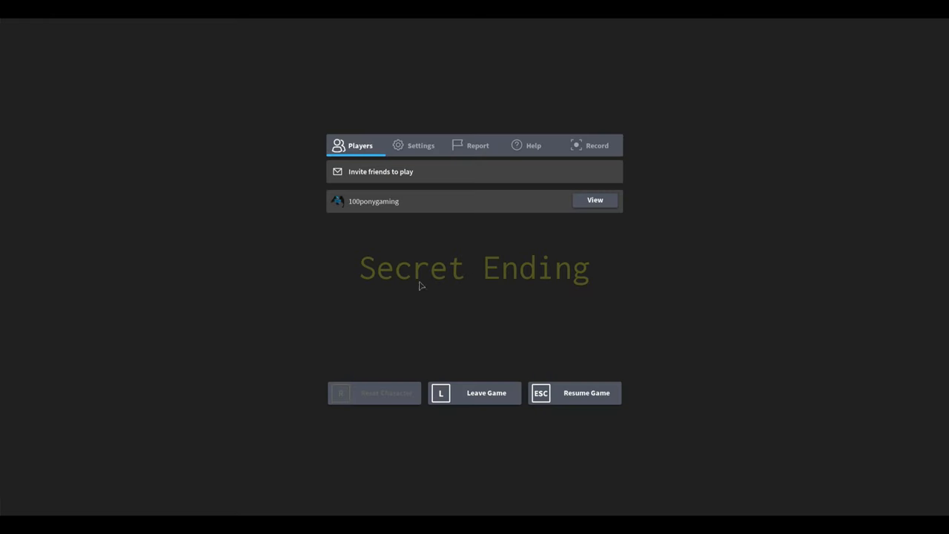
mouse_move(486, 332)
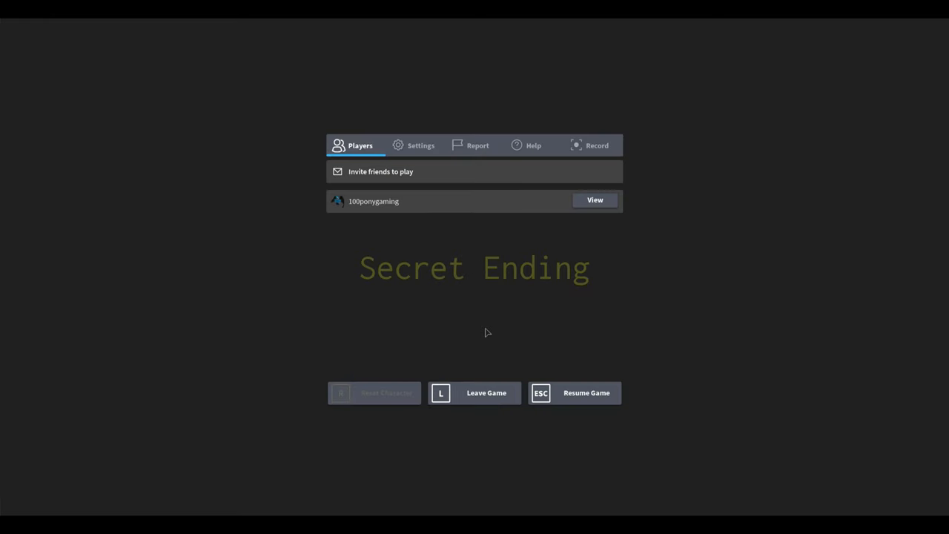
Step: Leave the Play Test game and confirm leaving in the dialog
click(475, 391)
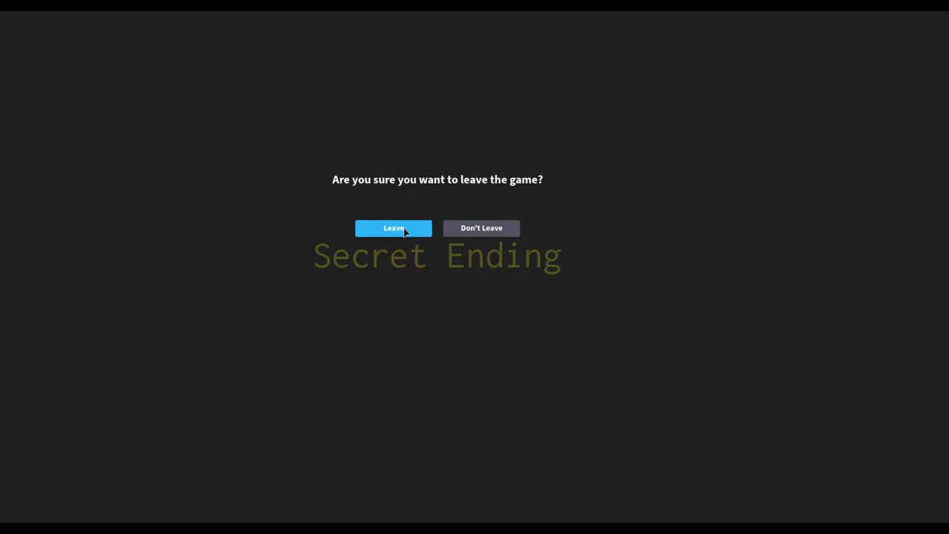
click(393, 228)
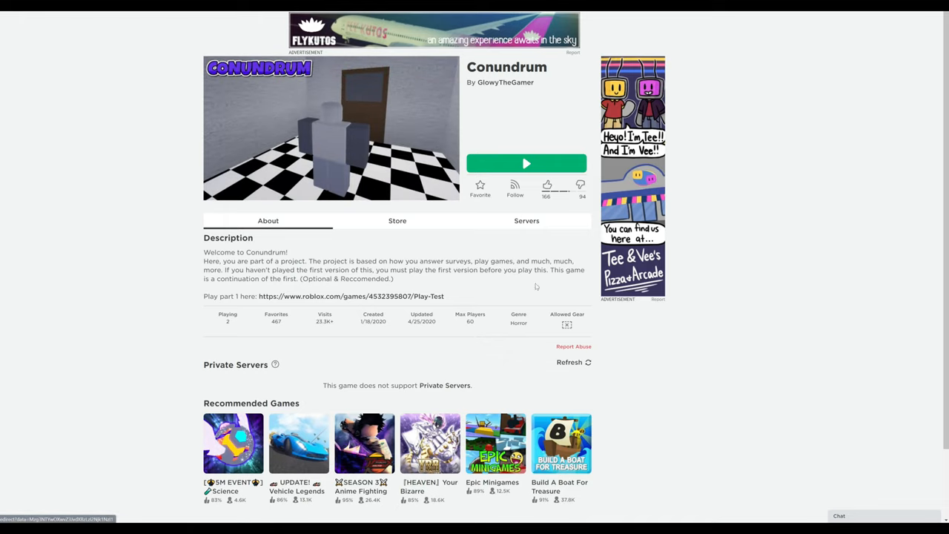
mouse_move(578, 282)
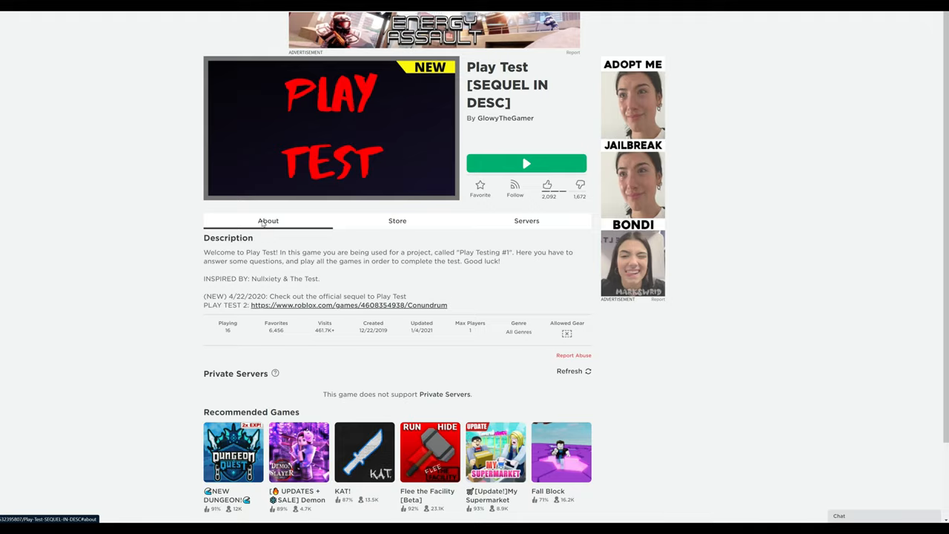
mouse_move(317, 232)
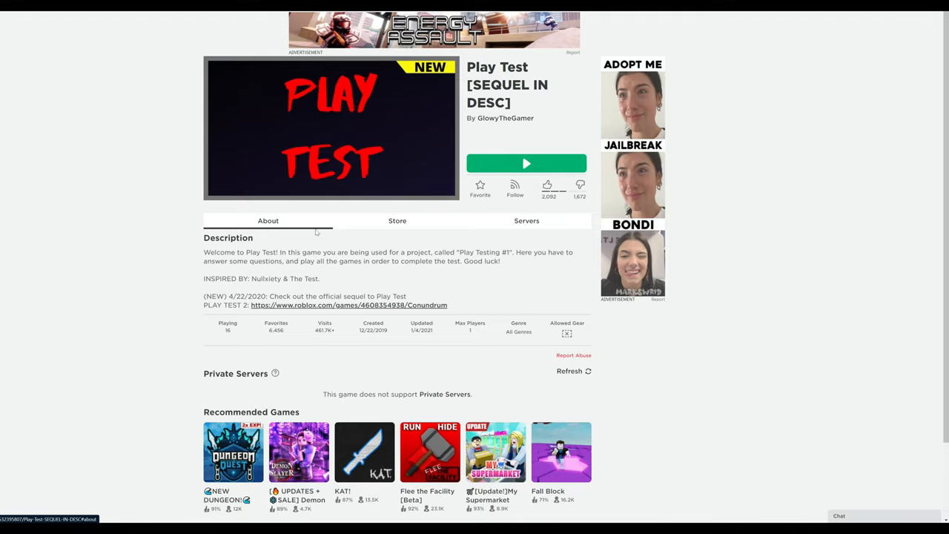
mouse_move(469, 276)
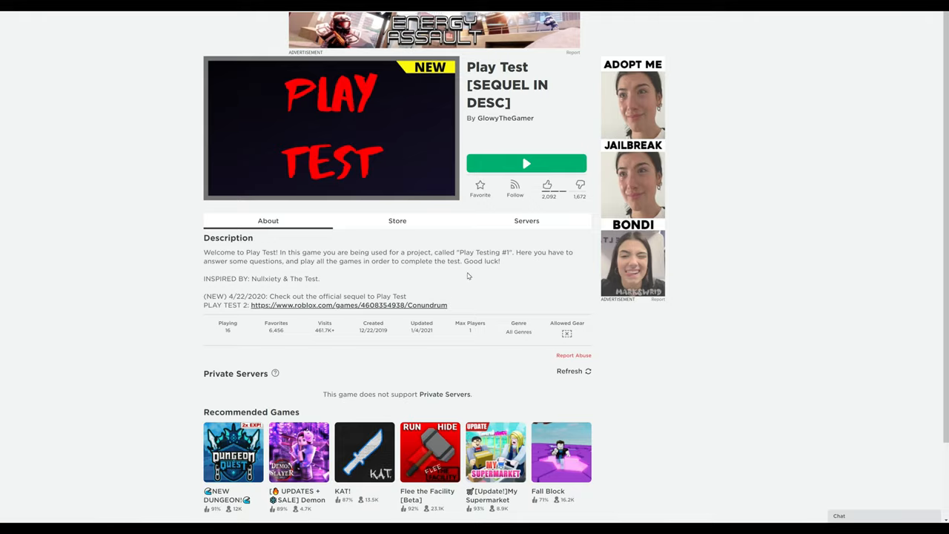